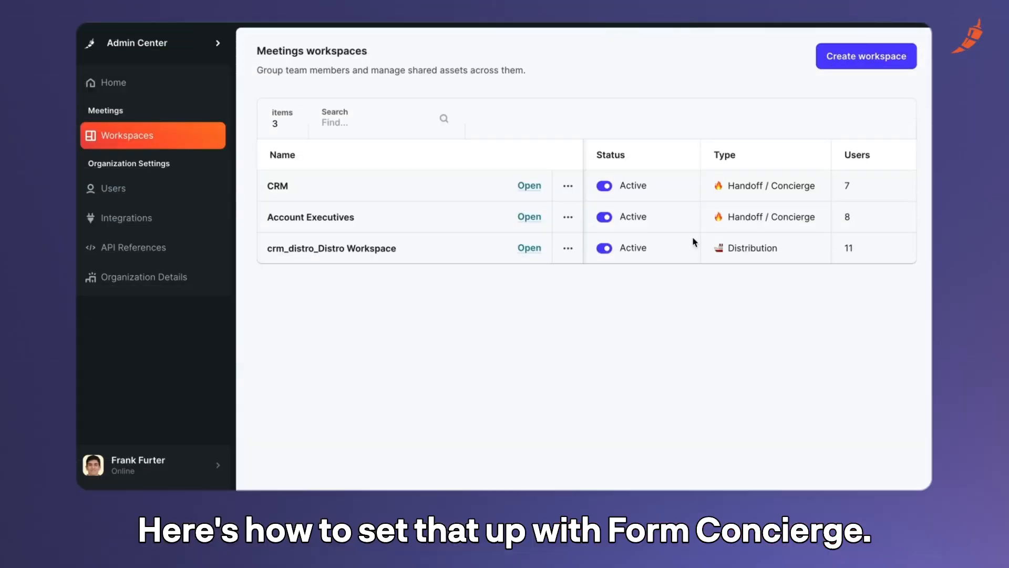
Step: Create a new workspace with a name and the Handoff / Concierge type
{"action": "left_click", "coordinate": [865, 56]}
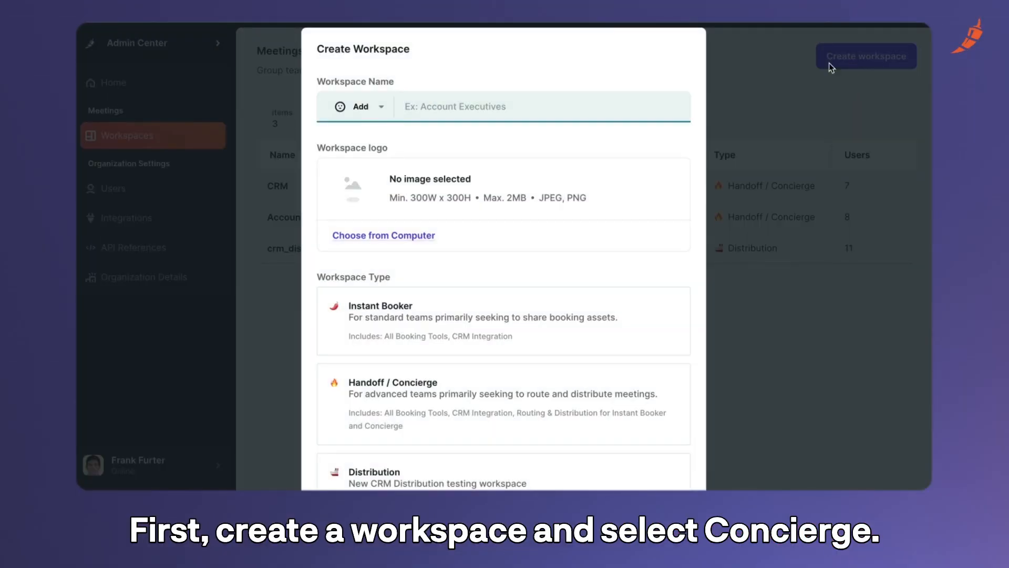
{"action": "left_click", "coordinate": [503, 402]}
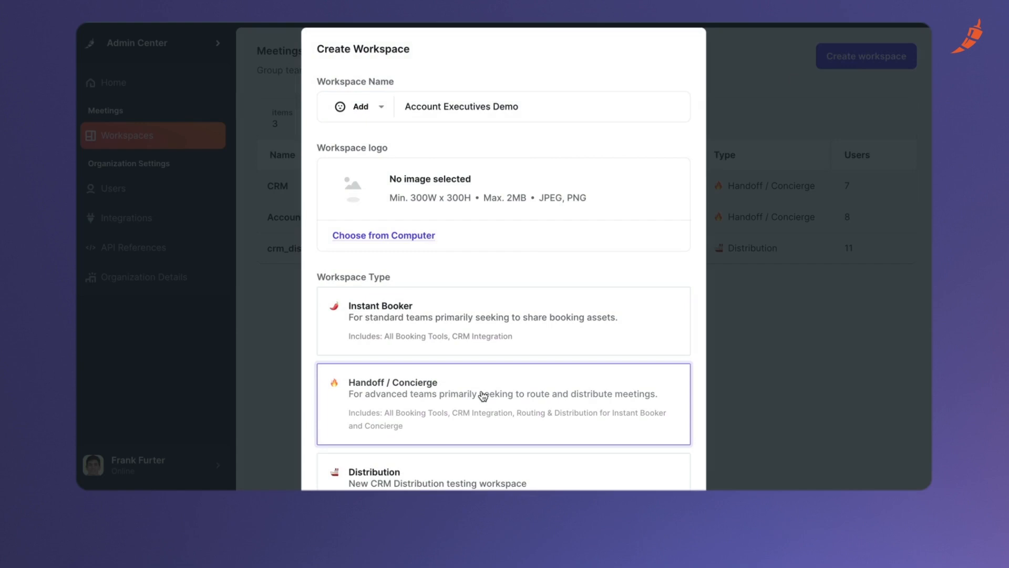
{"action": "left_click", "coordinate": [865, 55]}
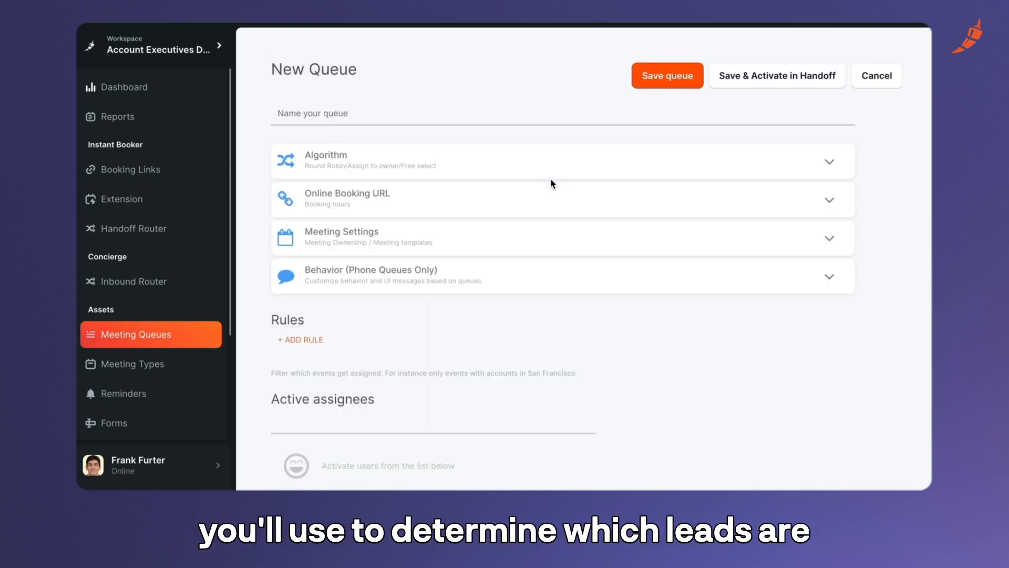
{"action": "mouse_move", "coordinate": [377, 333]}
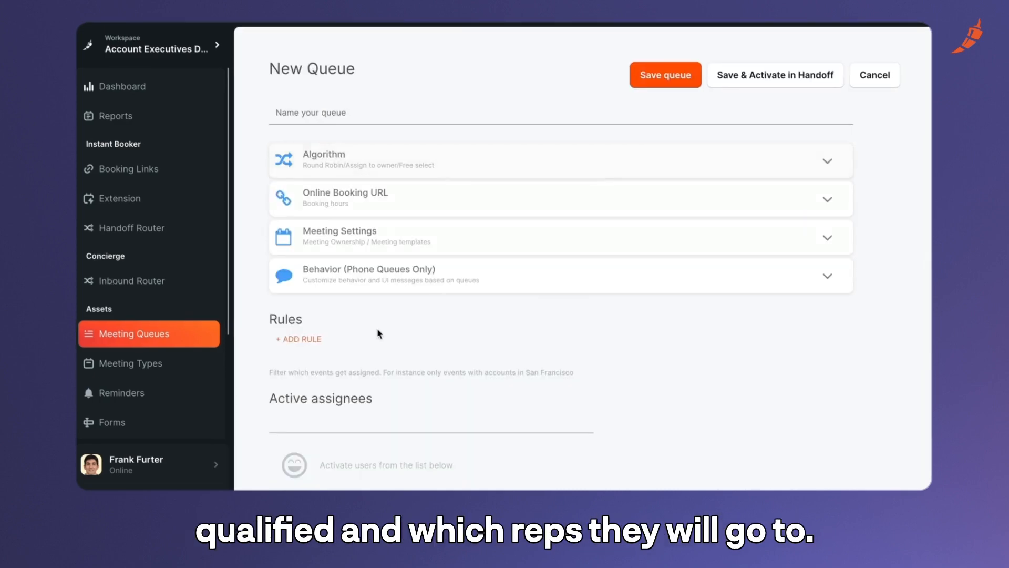
Step: Build a meeting queue with a Related Lead Country rule and assign reps to it
{"action": "left_click", "coordinate": [298, 338]}
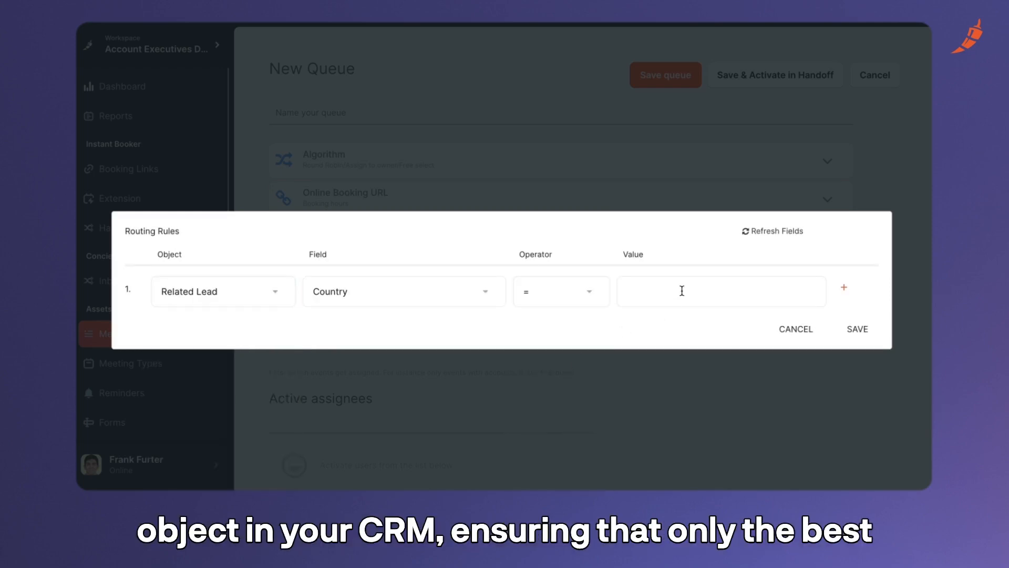
{"action": "left_click", "coordinate": [857, 329]}
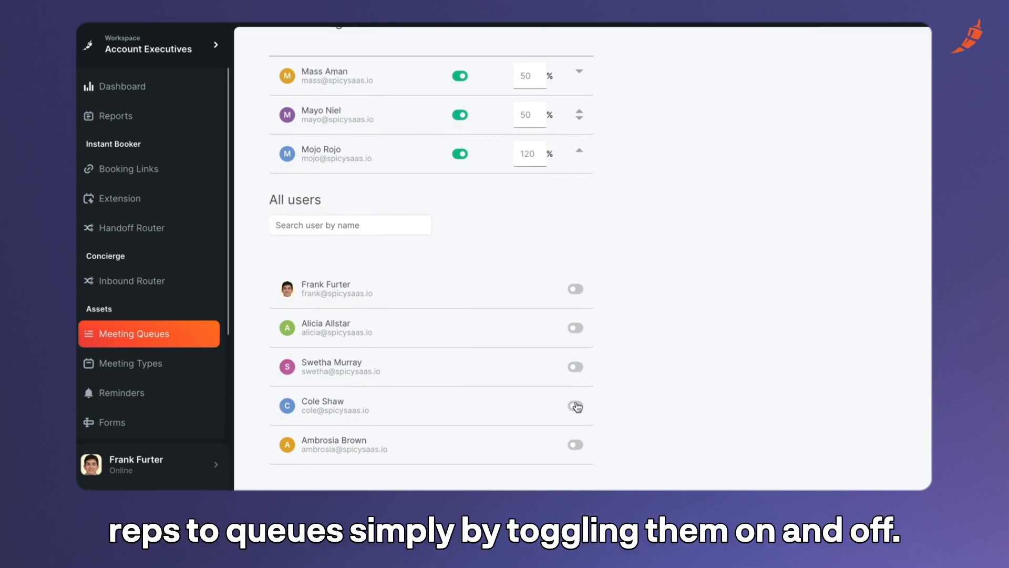
{"action": "left_click", "coordinate": [574, 406]}
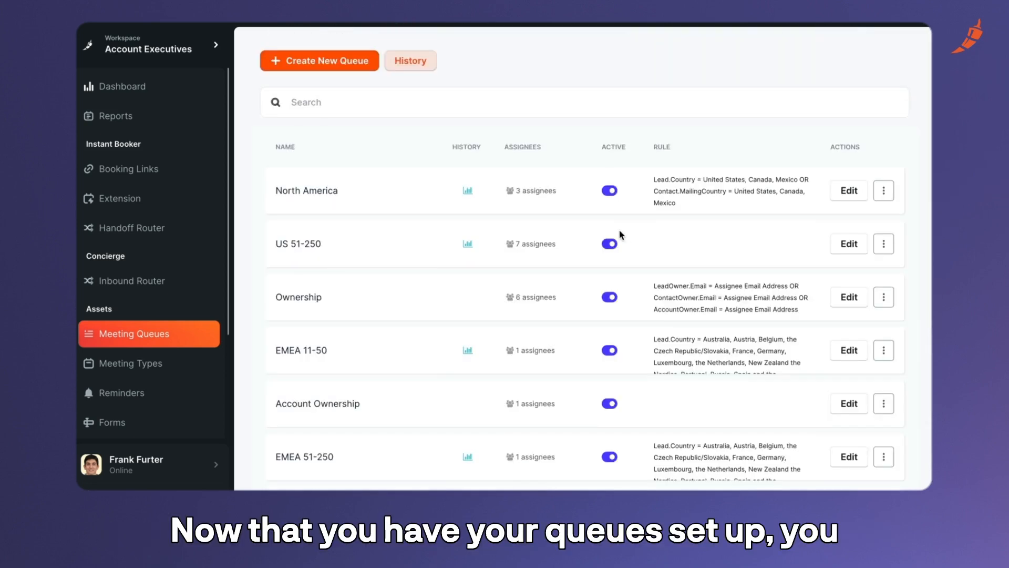
Step: Go to the Inbound Router settings from the sidebar
{"action": "left_click", "coordinate": [111, 421]}
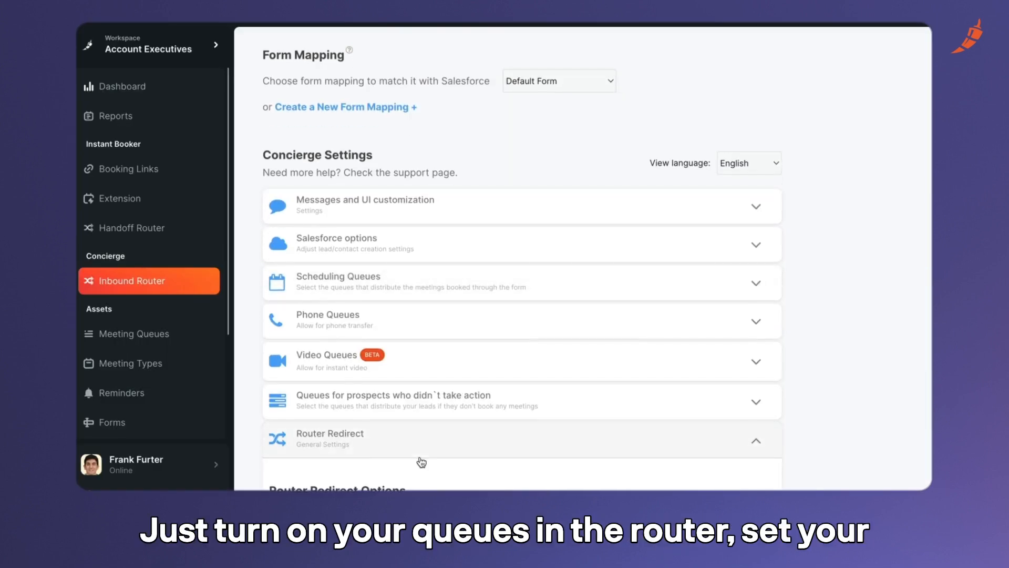
Step: Copy the JavaScript embed snippet from 'Embed for your form'
{"action": "scroll", "scroll_direction": "down", "scroll_amount": 3}
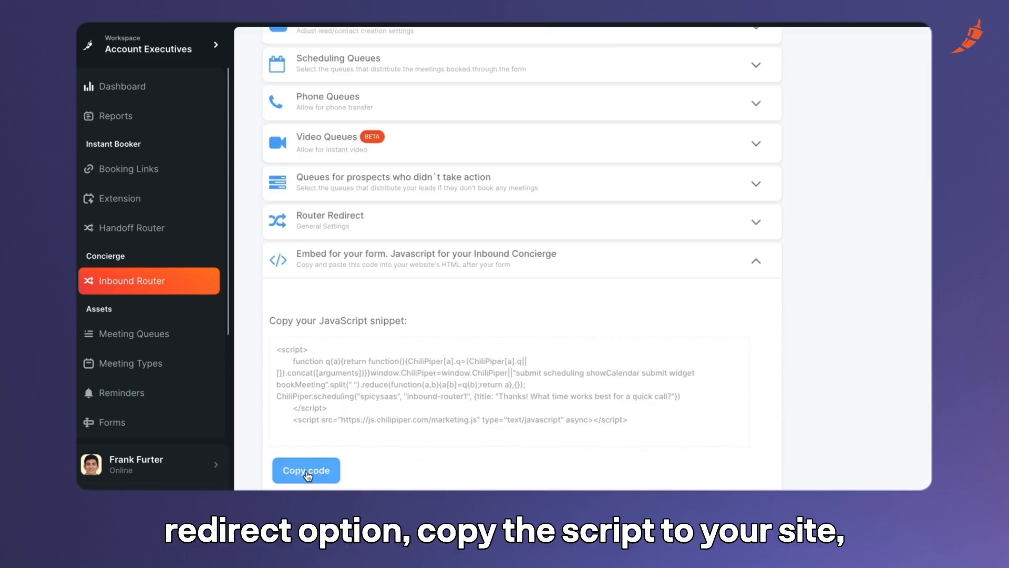
{"action": "left_click", "coordinate": [306, 470]}
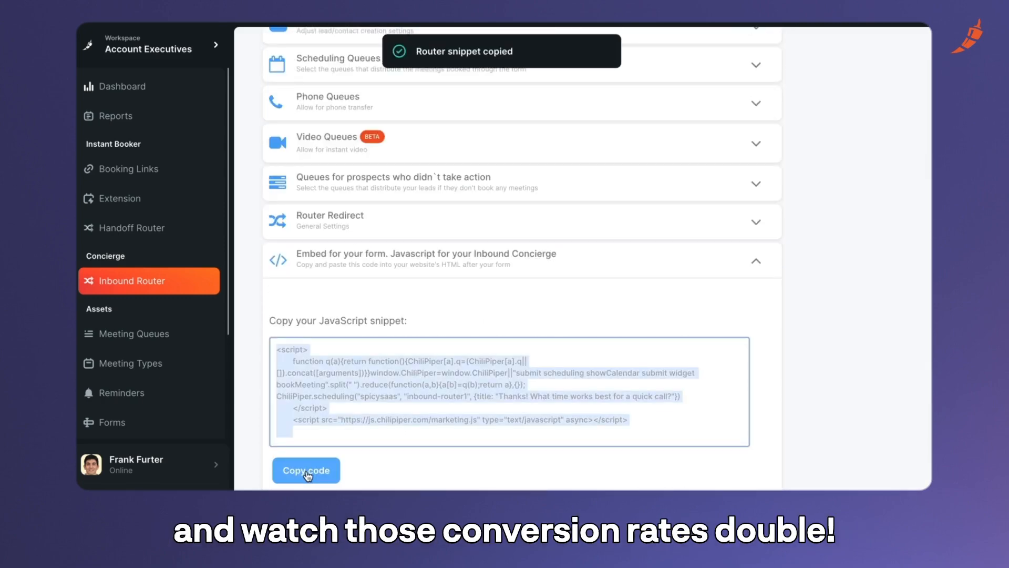